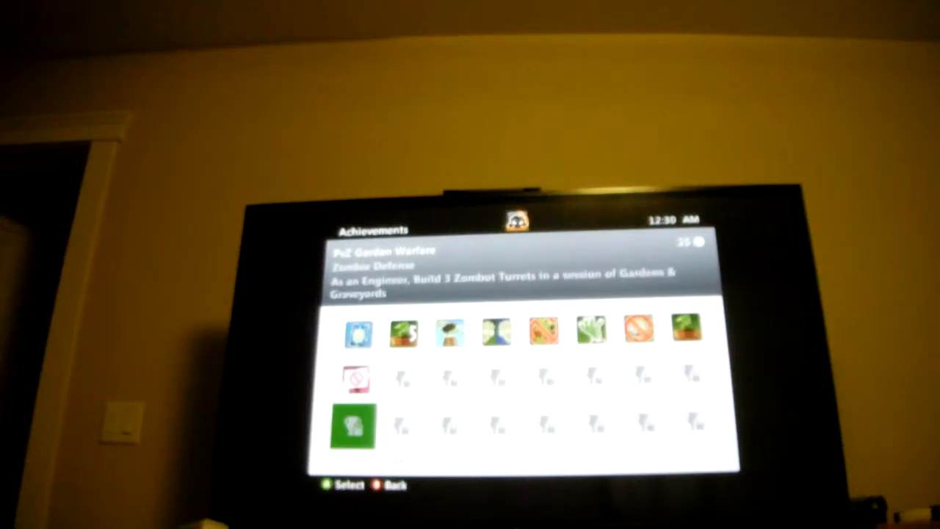
Move down through the PvZ Garden Warfare achievement tiles to the Zombie Defense achievement
key("Down")
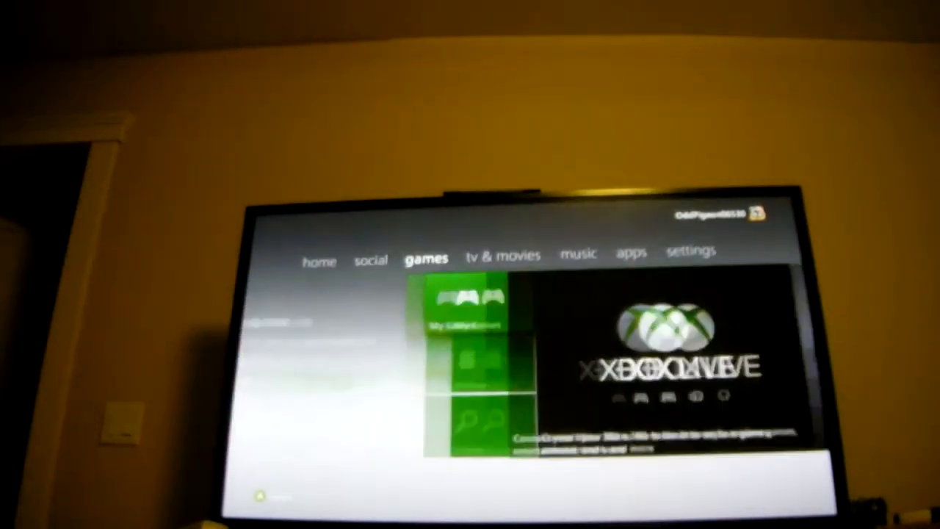
Navigate back from games through tv & movies to the home section
left_click(690, 251)
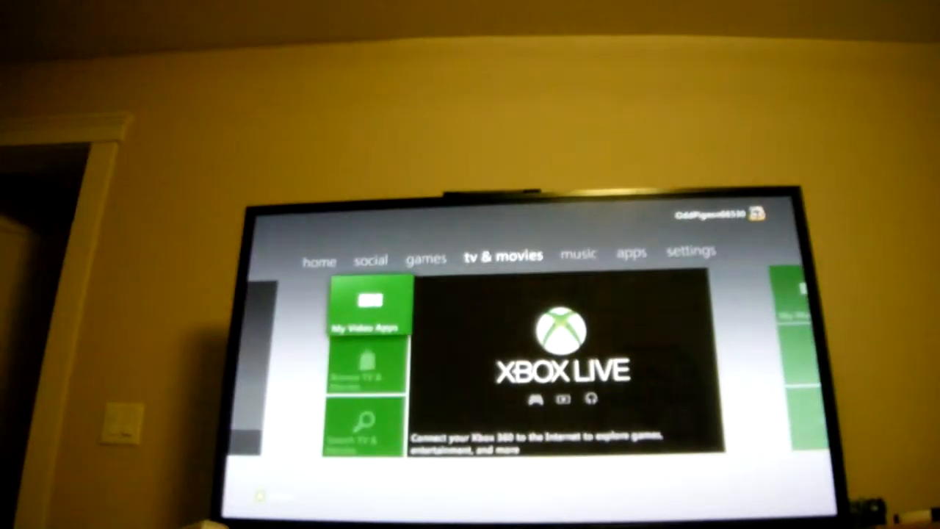
left_click(321, 258)
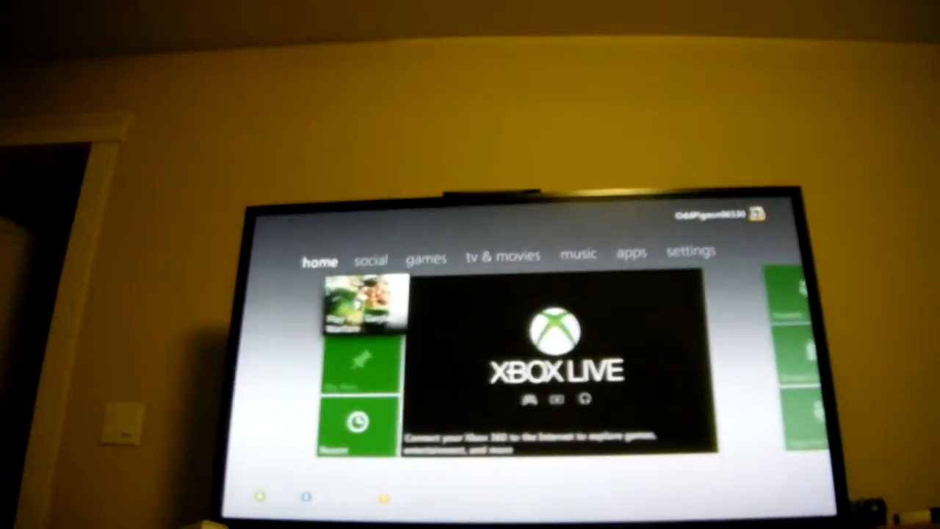